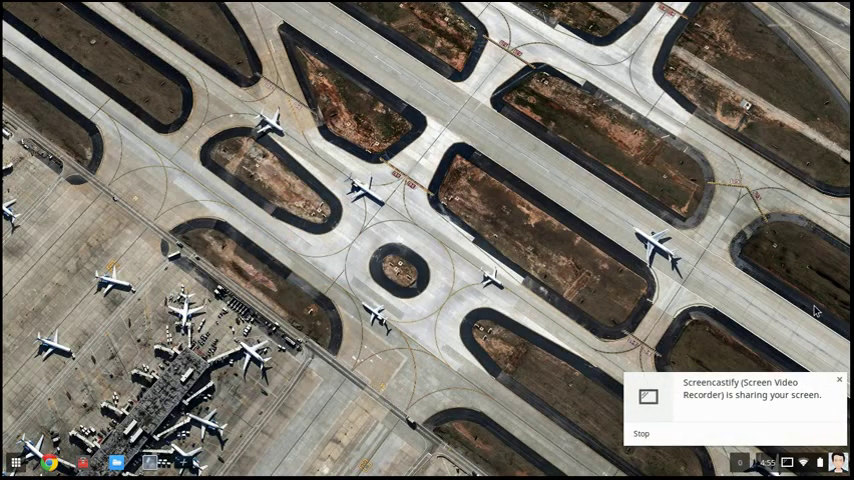
Step: Open Files showing the UNTITLED drive with its technic folder and TechnicLauncher.jar
{"action": "left_click", "coordinate": [840, 379]}
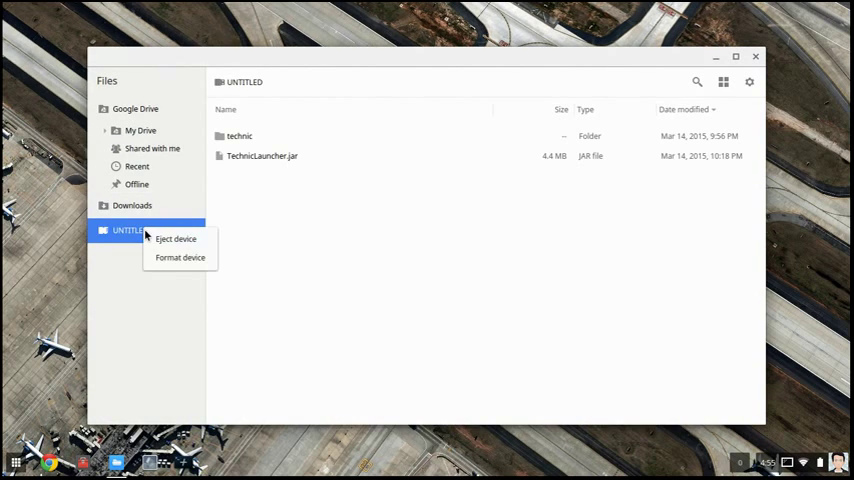
Step: Format the UNTITLED drive, confirm erasing it, and launch Chrome
{"action": "left_click", "coordinate": [180, 257]}
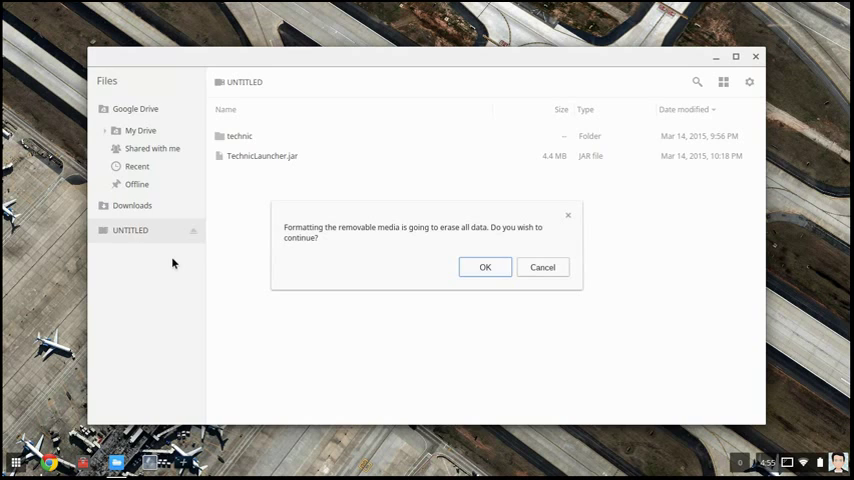
{"action": "left_click", "coordinate": [485, 267]}
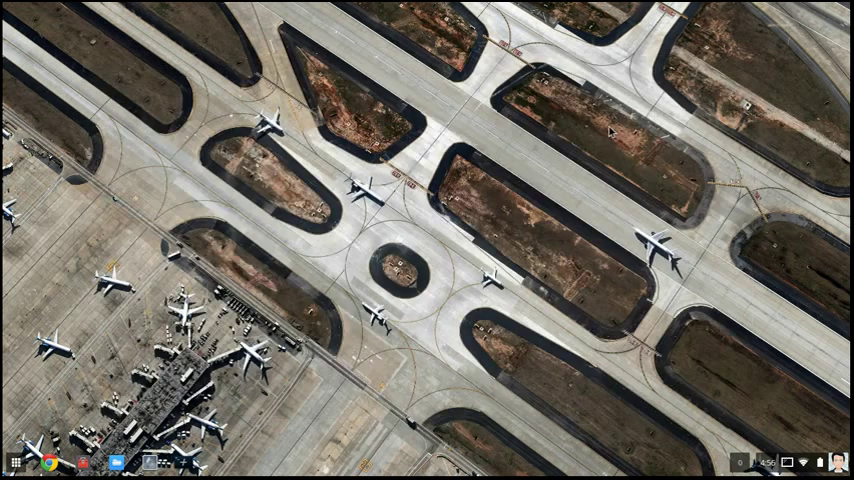
{"action": "left_click", "coordinate": [15, 462]}
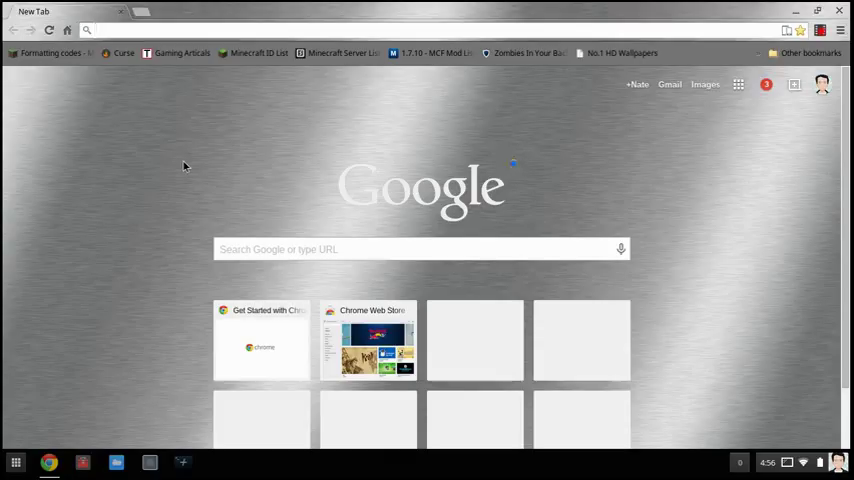
Step: Enter chrome://imageburner to reach the Chromebook Recovery Utility store listing
{"action": "type", "text": "hcrome"}
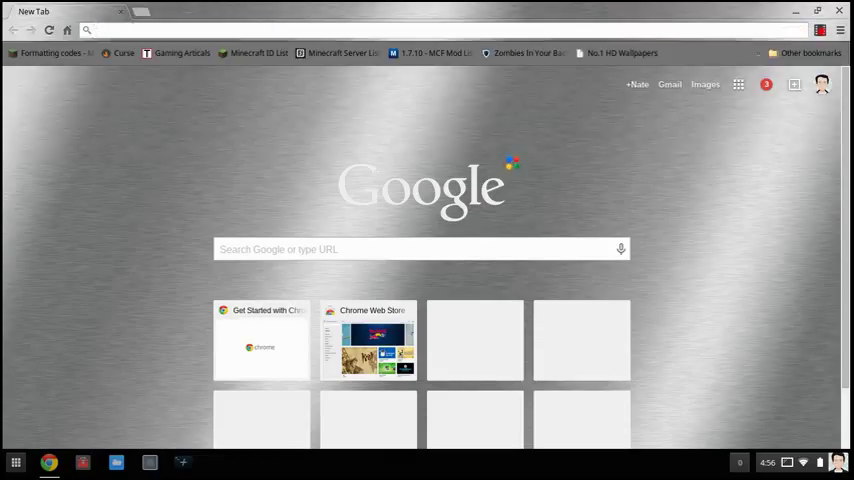
{"action": "type", "text": "Chroem"}
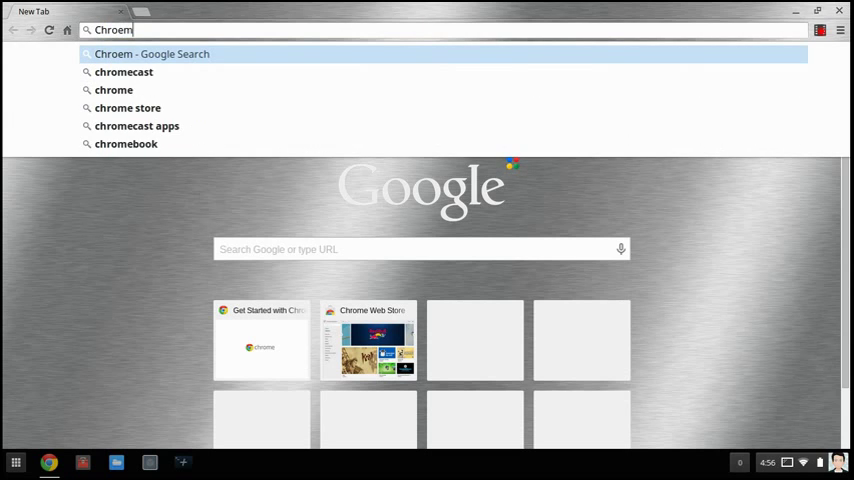
{"action": "type", "text": "Chrome://"}
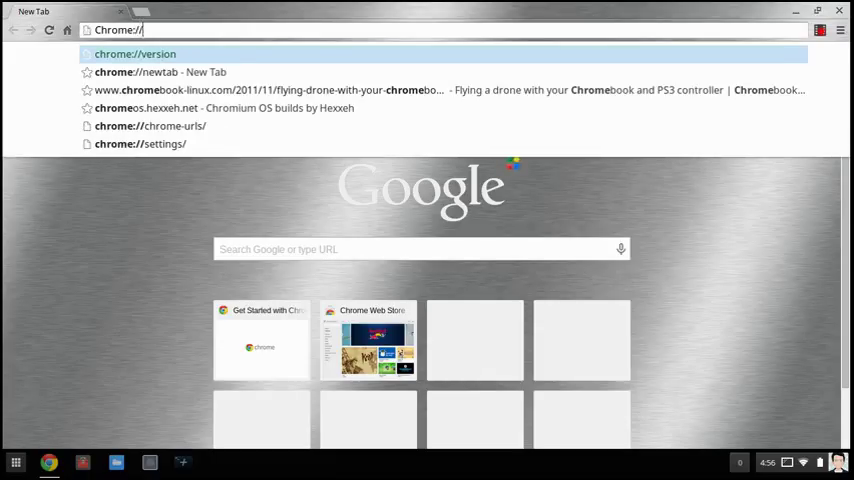
{"action": "type", "text": "i"}
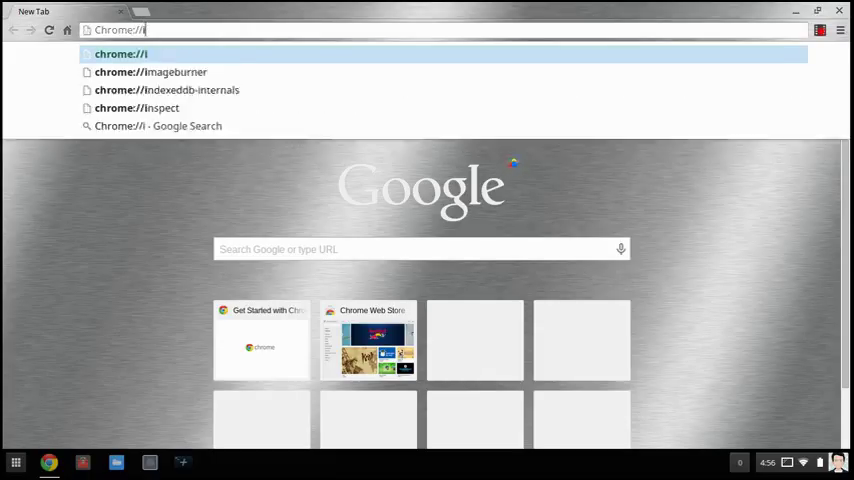
{"action": "type", "text": "mageburner"}
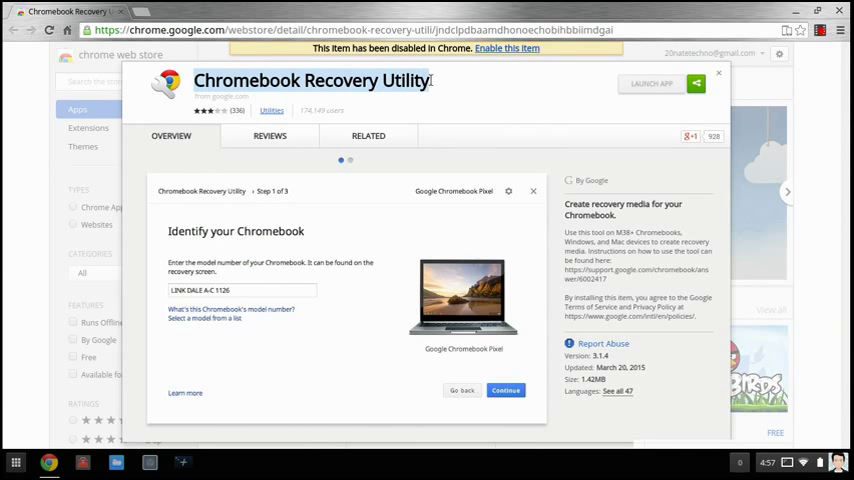
Step: Close the Web Store page and launch Chromebook Recovery Utility
{"action": "left_click", "coordinate": [718, 72]}
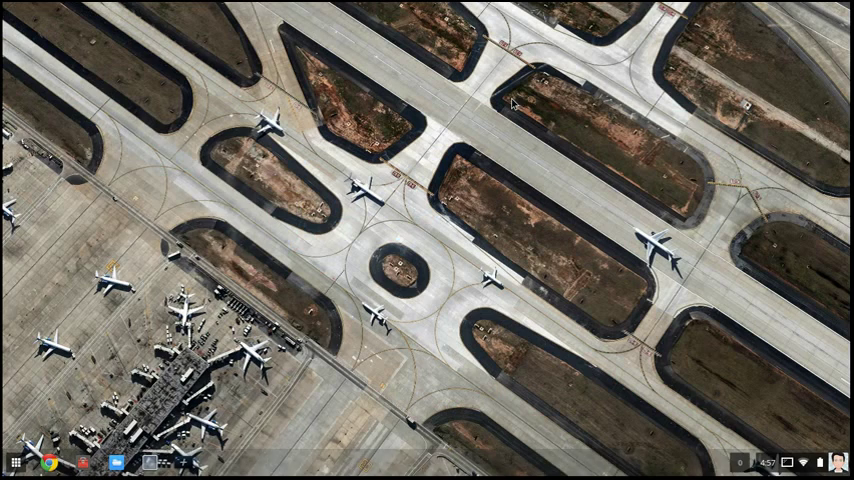
{"action": "left_click", "coordinate": [15, 462]}
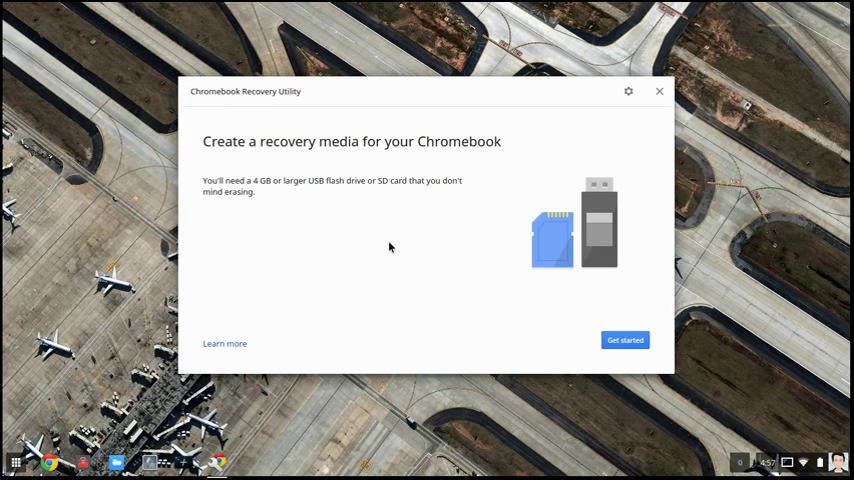
Step: Identify the Acer C720 via PEPPY C6A-V7C-A2C, choose the microSD reader, then close
{"action": "left_click", "coordinate": [624, 339]}
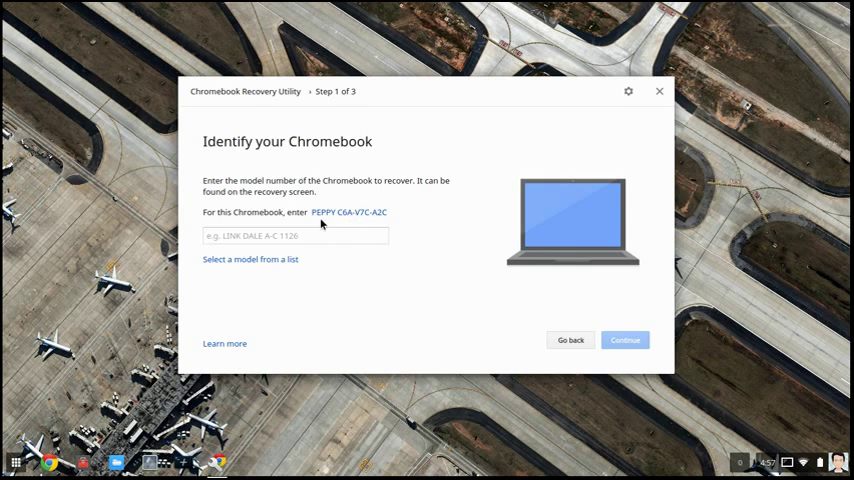
{"action": "type", "text": "PEPPY C6A-V7C-A2C"}
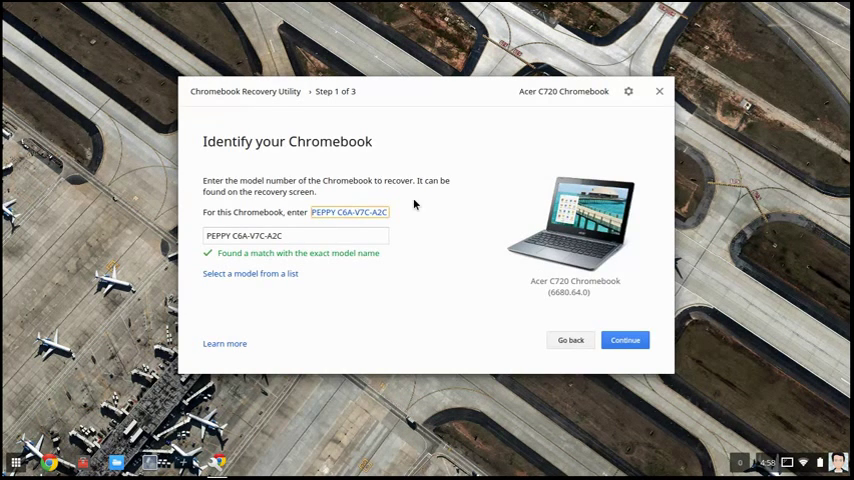
{"action": "mouse_move", "coordinate": [419, 219]}
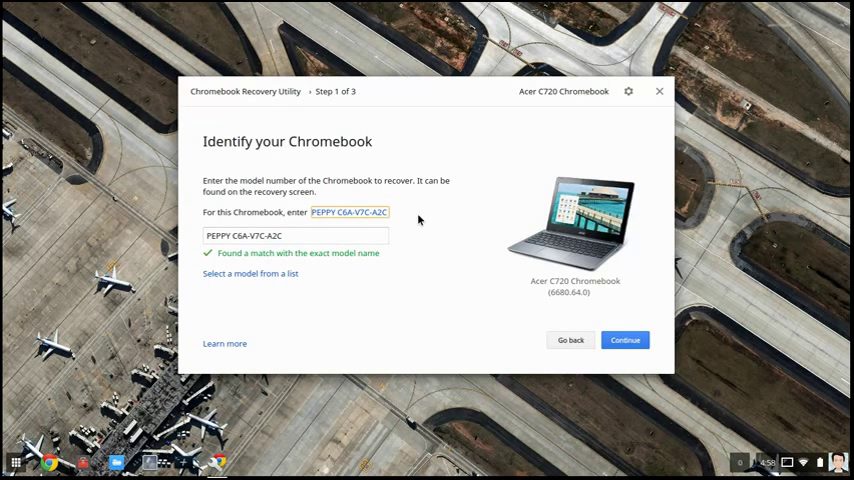
{"action": "mouse_move", "coordinate": [556, 293]}
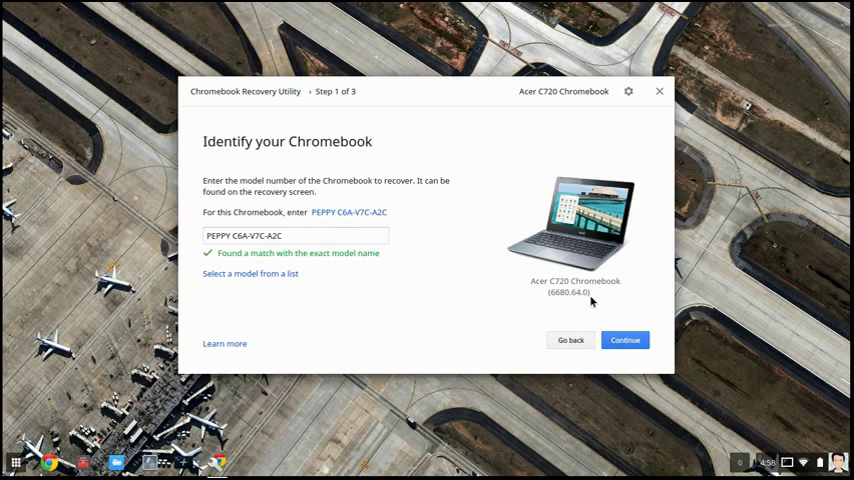
{"action": "left_click", "coordinate": [625, 340]}
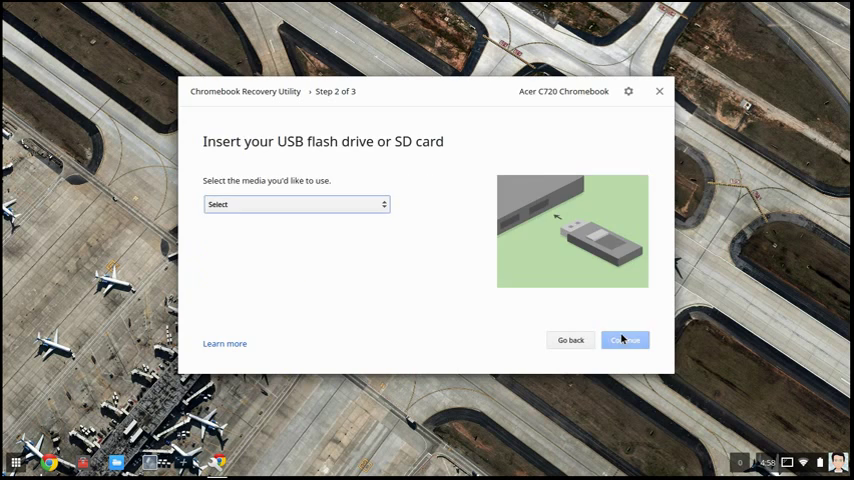
{"action": "left_click", "coordinate": [296, 204]}
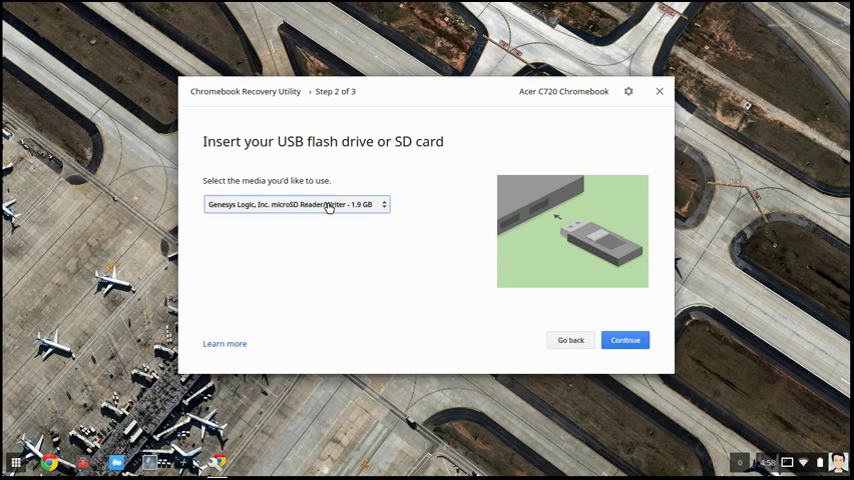
{"action": "mouse_move", "coordinate": [625, 340]}
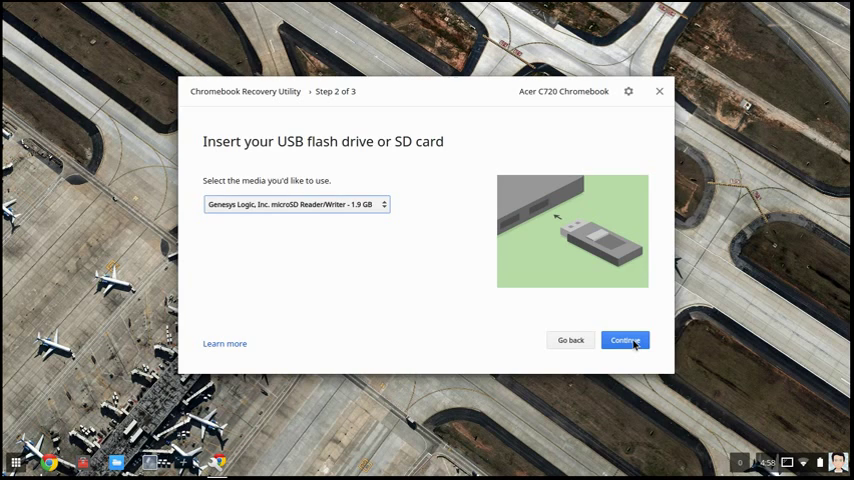
{"action": "left_click", "coordinate": [625, 340]}
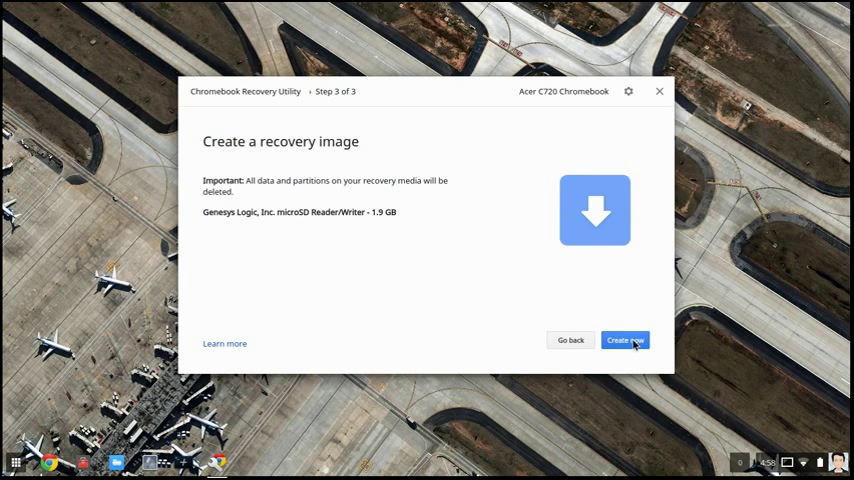
{"action": "mouse_move", "coordinate": [683, 357]}
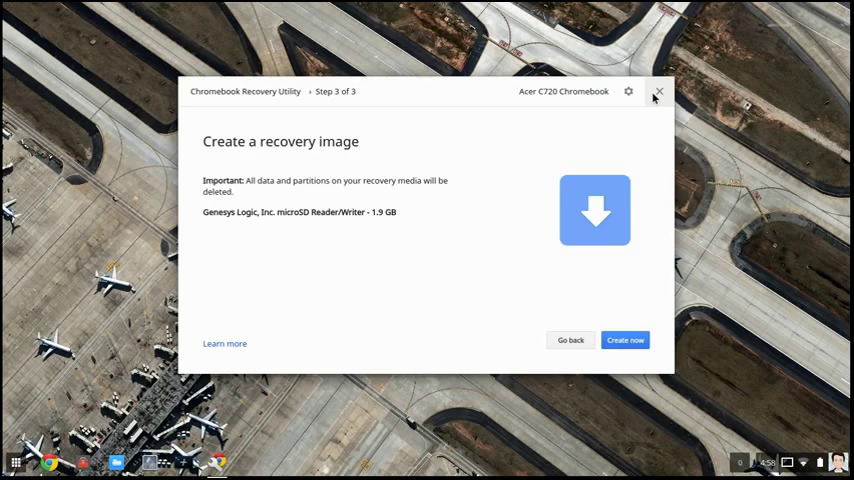
{"action": "left_click", "coordinate": [659, 91]}
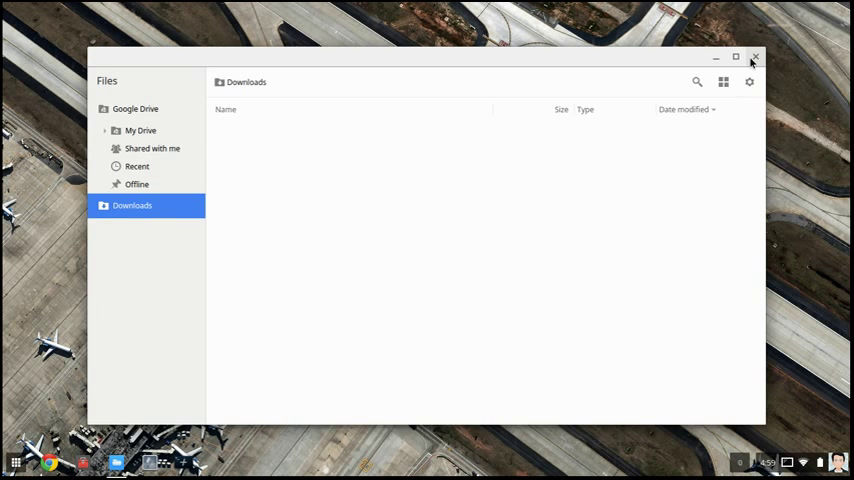
{"action": "left_click", "coordinate": [755, 57]}
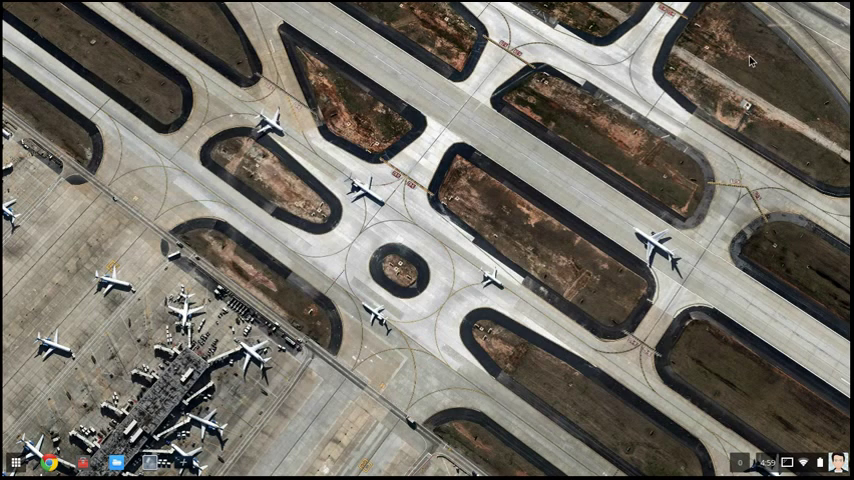
{"action": "mouse_move", "coordinate": [455, 205]}
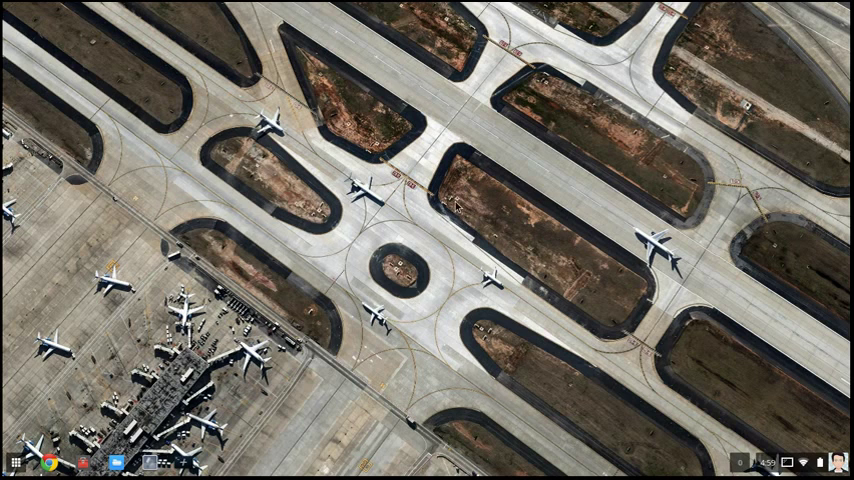
{"action": "mouse_move", "coordinate": [467, 190]}
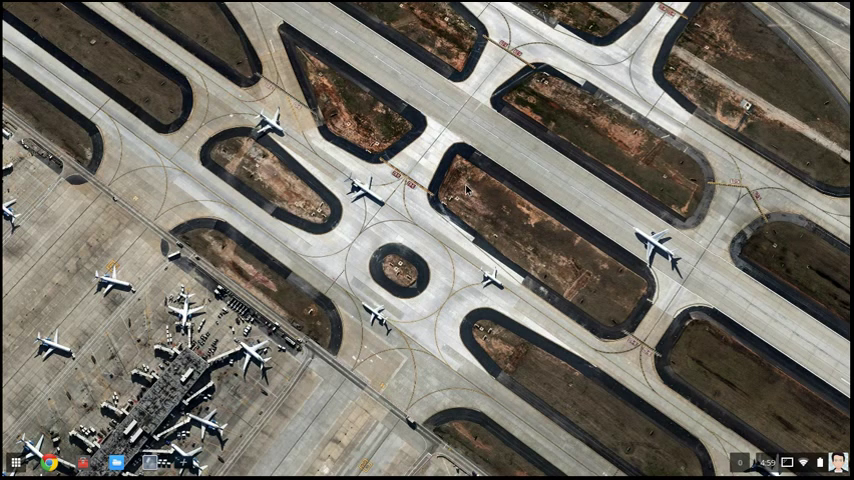
{"action": "mouse_move", "coordinate": [466, 196]}
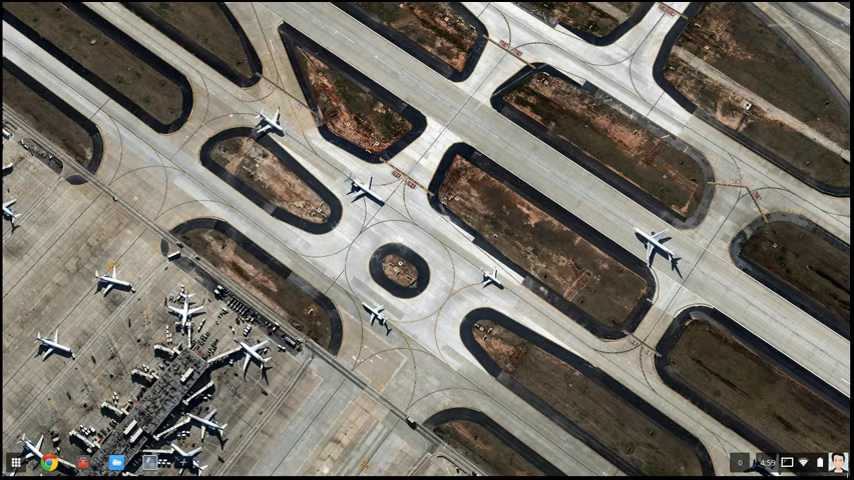
{"action": "left_click", "coordinate": [790, 462]}
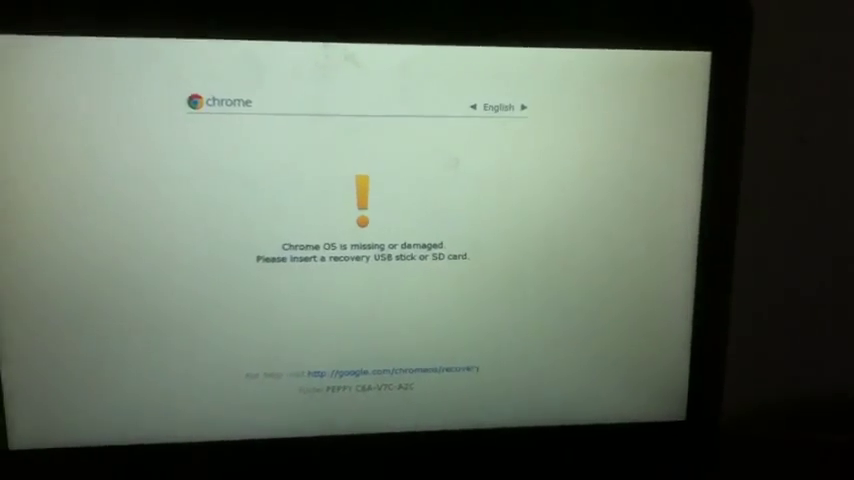
Step: Turn on developer mode from the recovery screen and boot with OS verification off
{"action": "key", "text": "ctrl+d"}
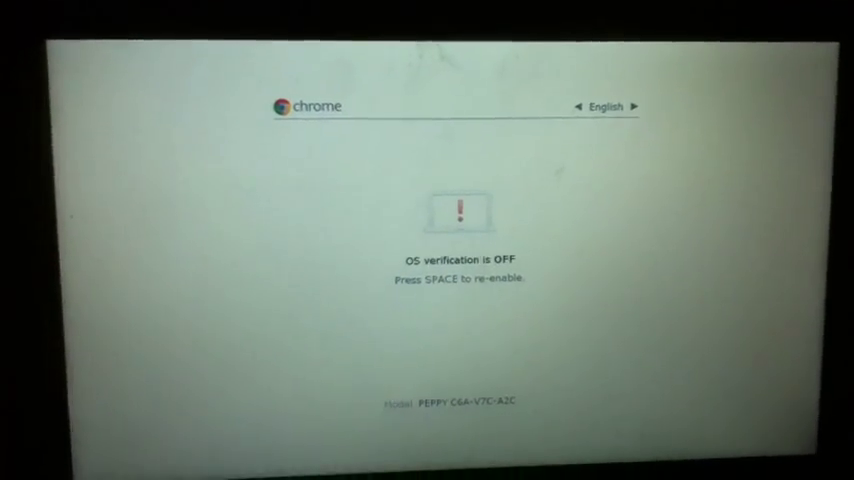
{"action": "key", "text": "space"}
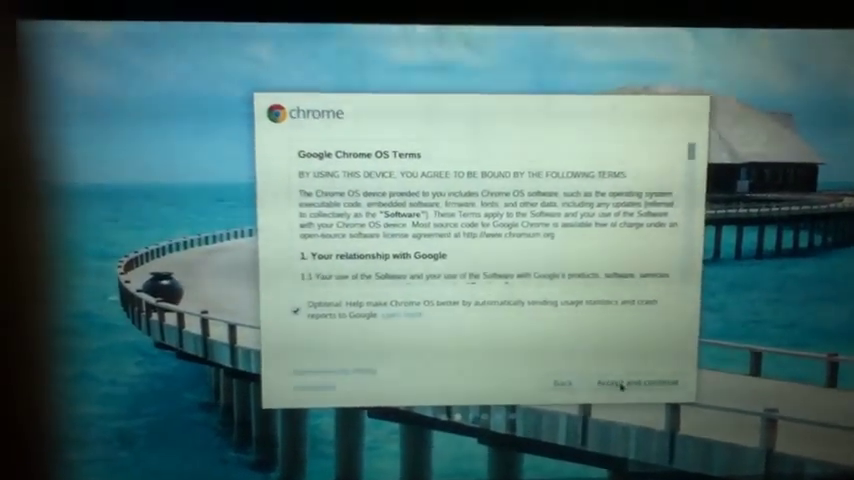
Step: Accept the Google Chrome OS Terms and continue setup
{"action": "left_click", "coordinate": [625, 384]}
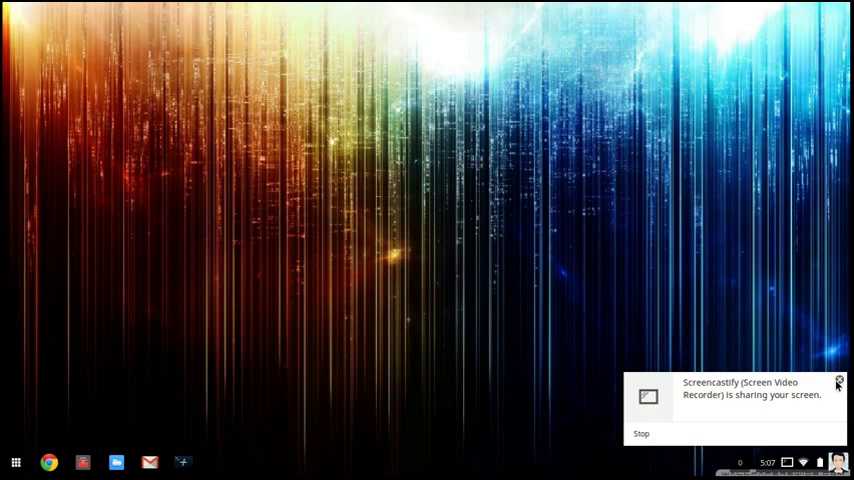
Step: Dismiss the Screencastify notice and open Files showing the crouton download
{"action": "left_click", "coordinate": [839, 382]}
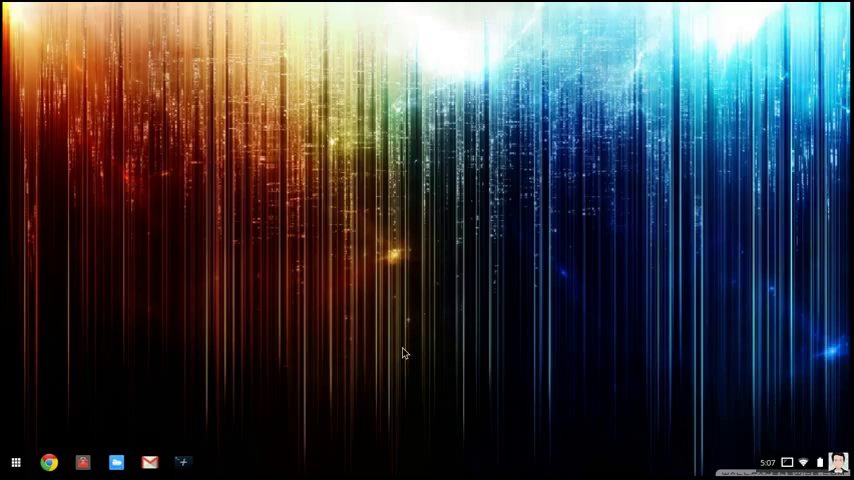
{"action": "mouse_move", "coordinate": [133, 471]}
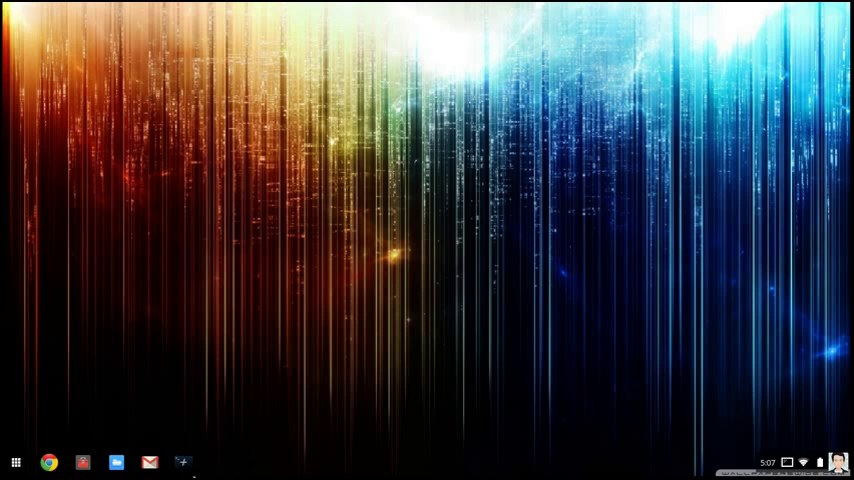
{"action": "mouse_move", "coordinate": [180, 461]}
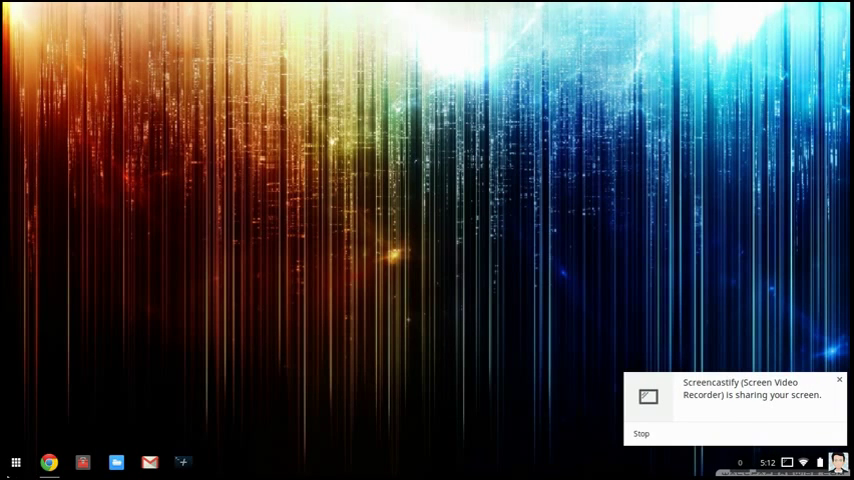
{"action": "left_click", "coordinate": [116, 462]}
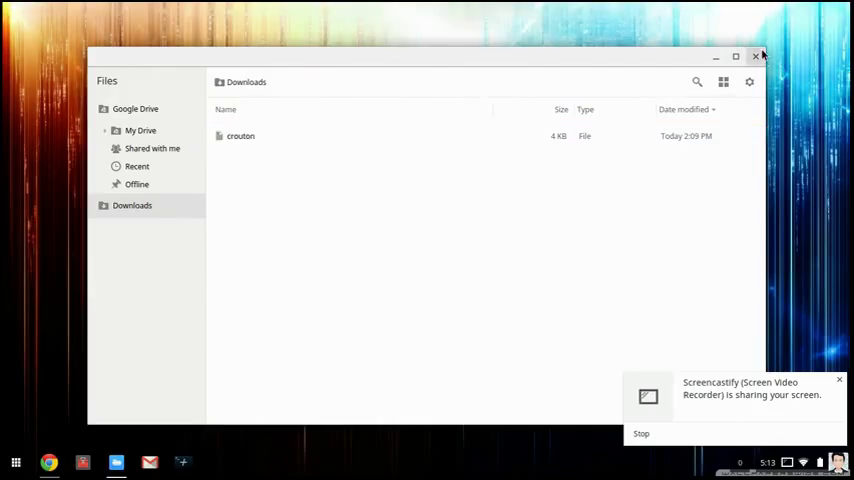
Step: Close Files and open the crosh developer shell with the keyboard shortcut
{"action": "left_click", "coordinate": [757, 56]}
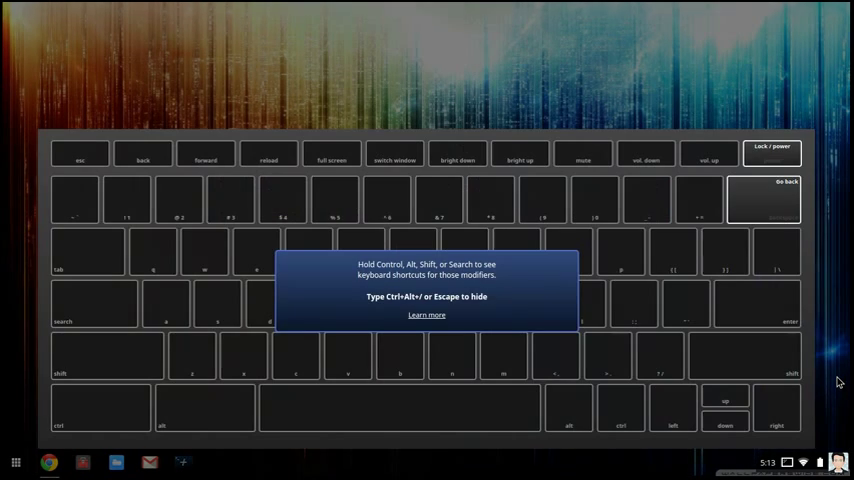
{"action": "mouse_move", "coordinate": [453, 224]}
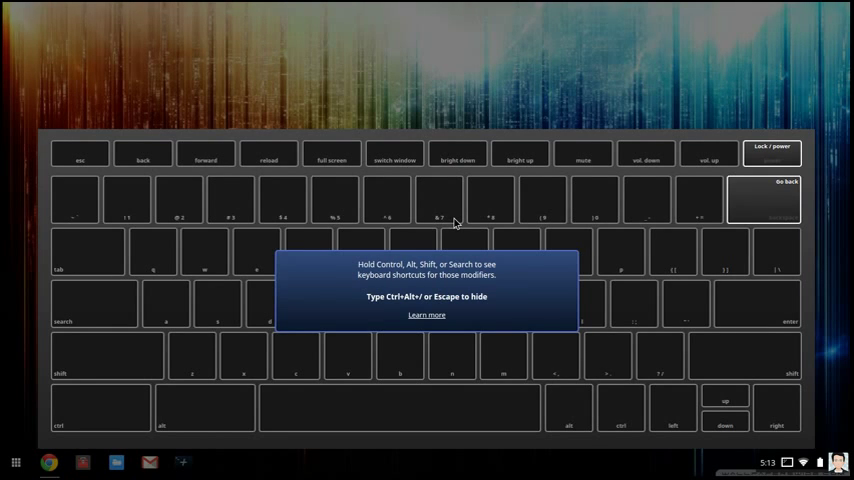
{"action": "key", "text": "ctrl+shift"}
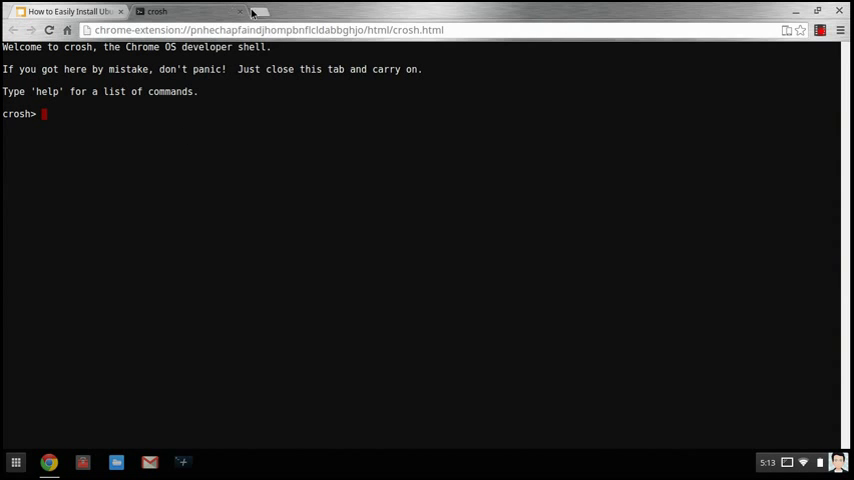
{"action": "left_click", "coordinate": [238, 11]}
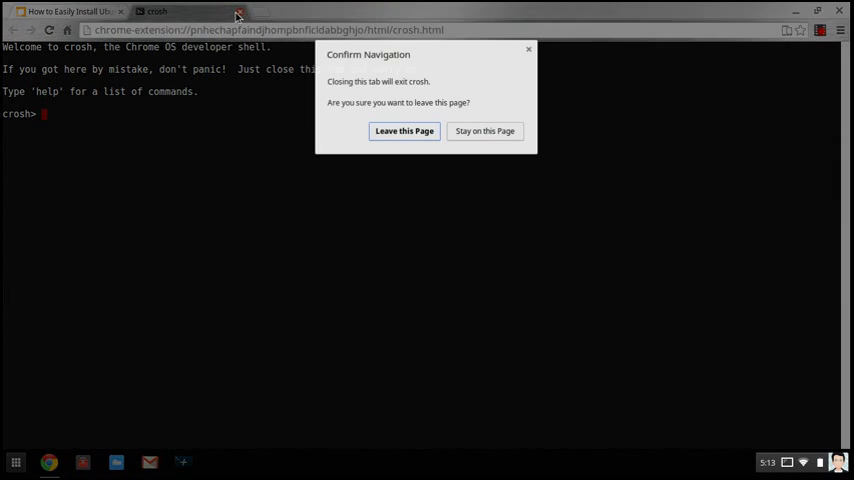
{"action": "left_click", "coordinate": [404, 131]}
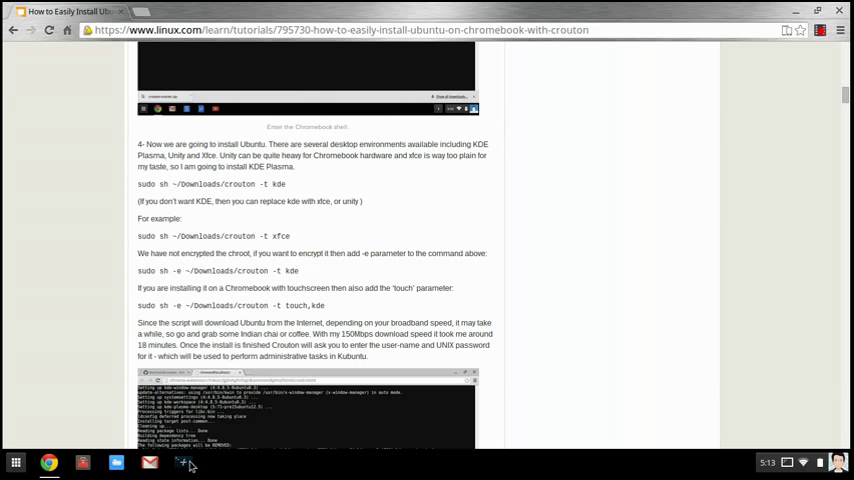
{"action": "left_click", "coordinate": [16, 462]}
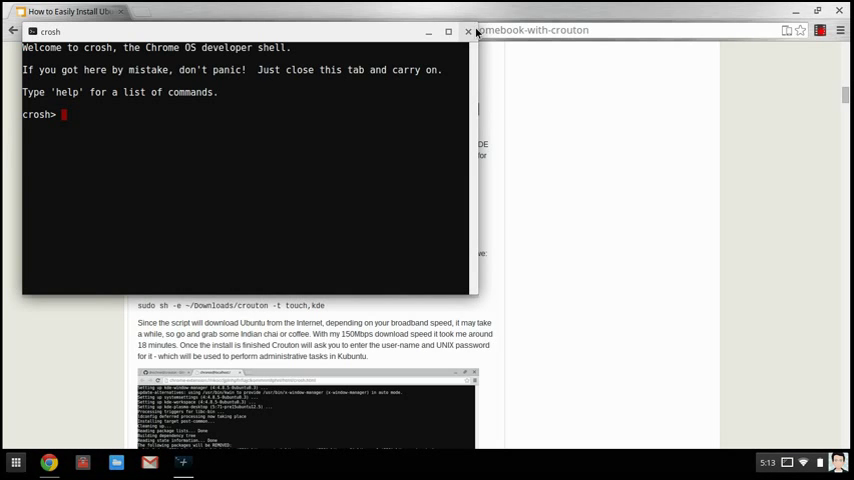
{"action": "left_click", "coordinate": [468, 31]}
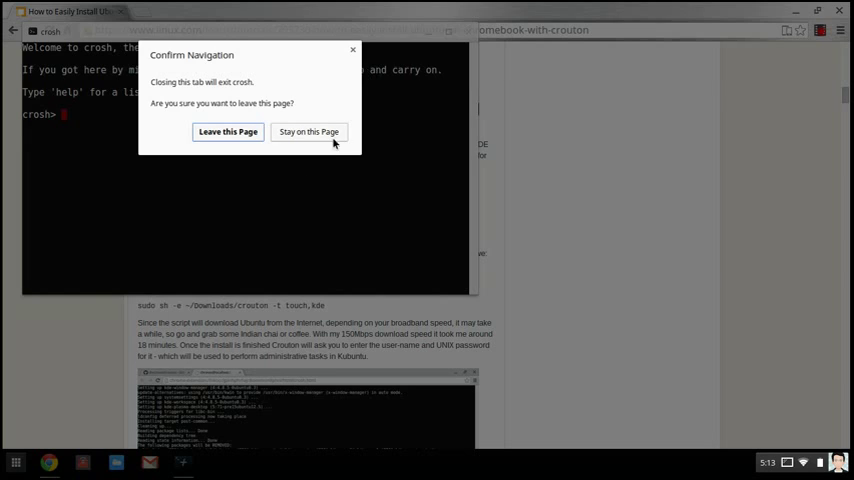
{"action": "left_click", "coordinate": [227, 131]}
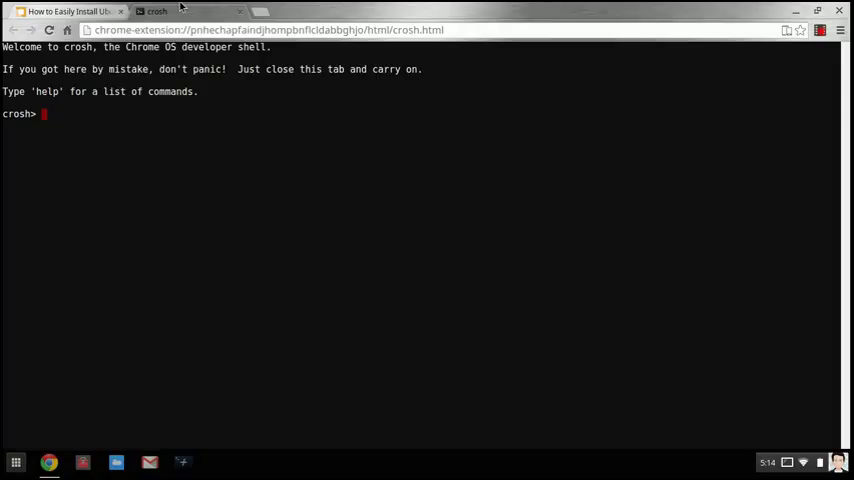
{"action": "type", "text": "sudo sh ~/Downloads/crouton -t xfce"}
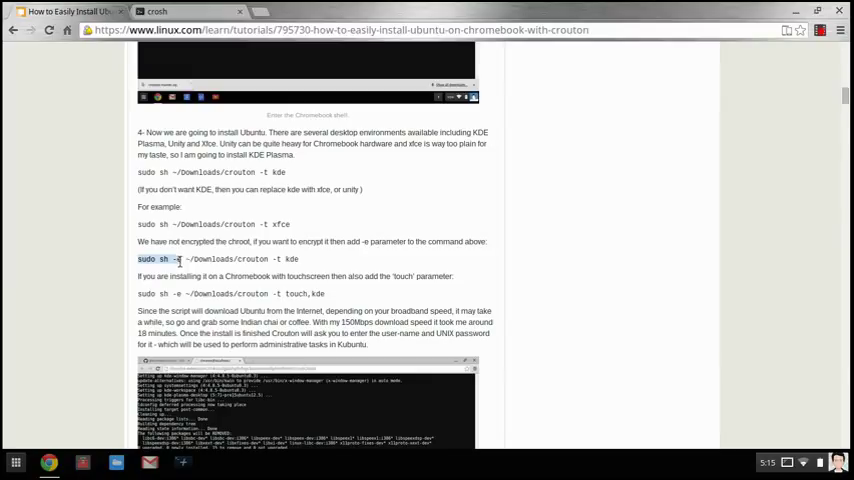
Step: Select the crouton xfce install command in the tutorial page
{"action": "left_click_drag", "start_coordinate": [178, 259], "coordinate": [236, 259]}
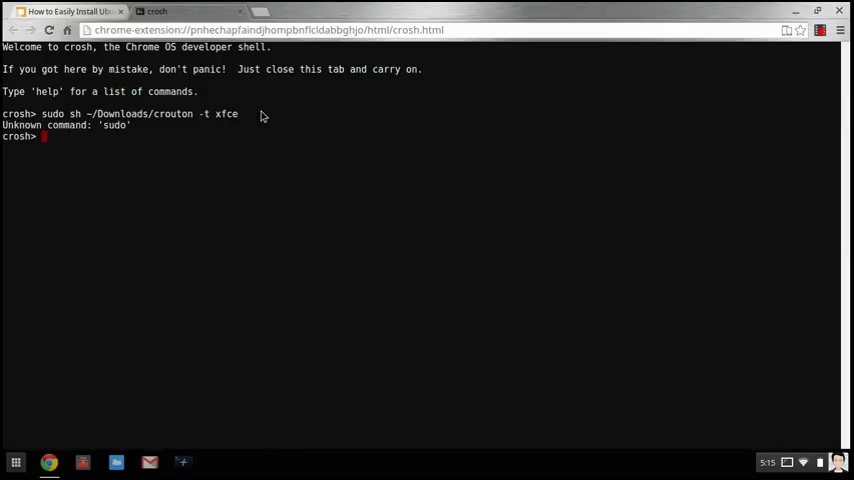
Step: In the developer shell, clear the partial text and copy the 'sudo sh ~/Downloads/crouton -t xfce' command to run it
{"action": "type", "text": "shell"}
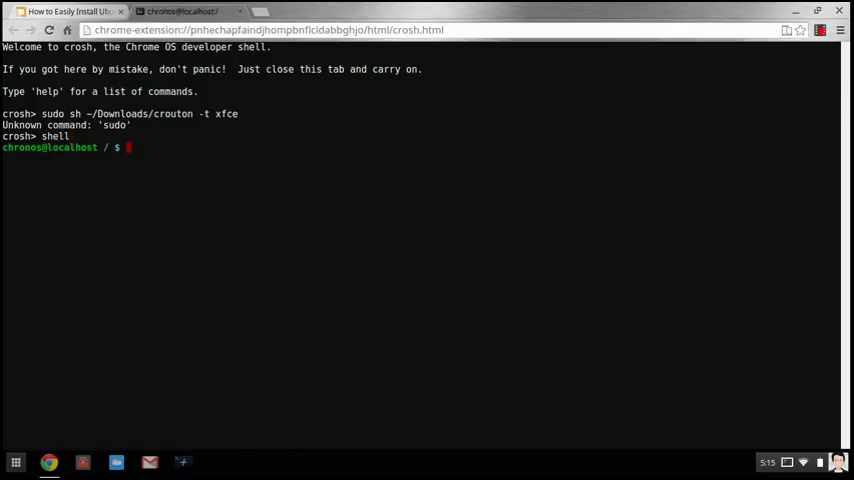
{"action": "type", "text": "su"}
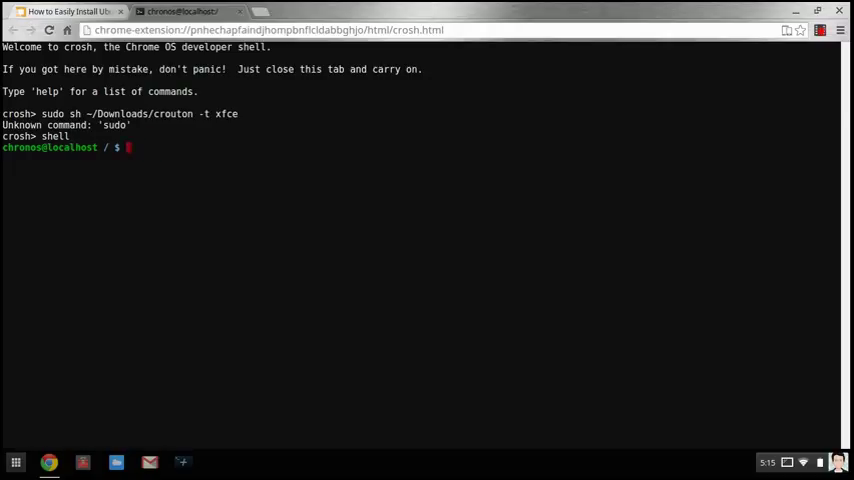
{"action": "type", "text": "xf"}
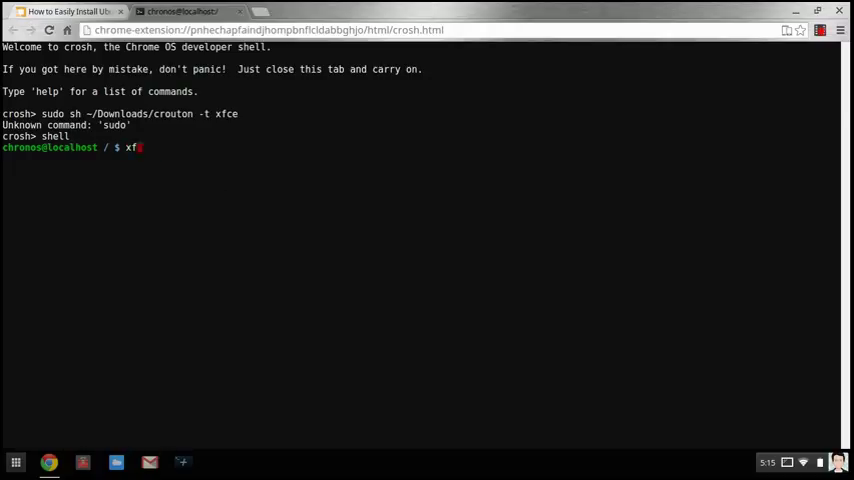
{"action": "key", "text": "BackSpace"}
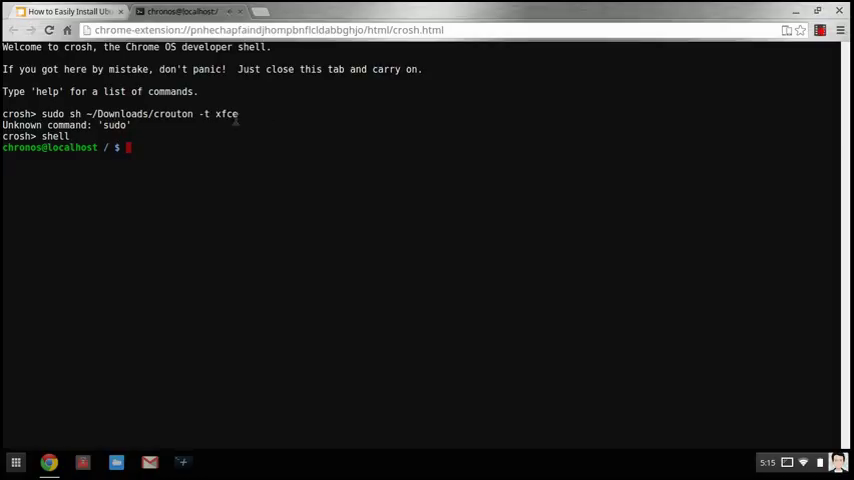
{"action": "left_click_drag", "start_coordinate": [42, 113], "coordinate": [238, 113]}
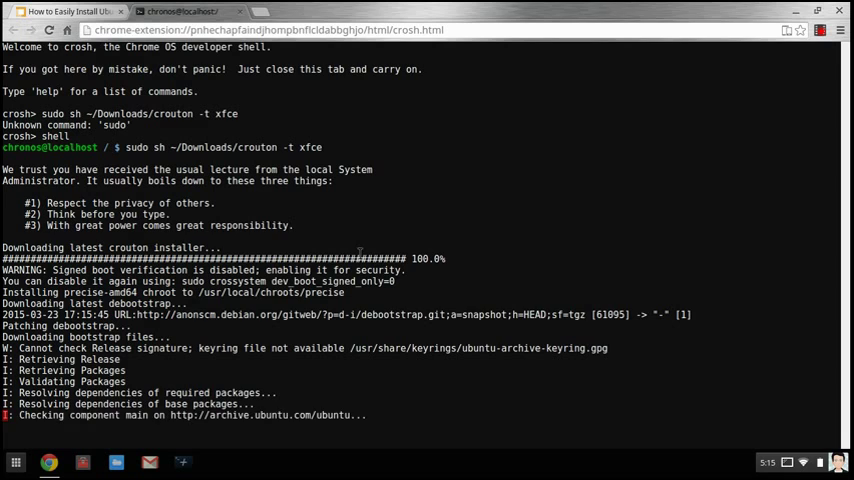
Step: Scroll through the crouton package installation output until the primary username prompt appears
{"action": "scroll", "scroll_direction": "down", "scroll_amount": 3}
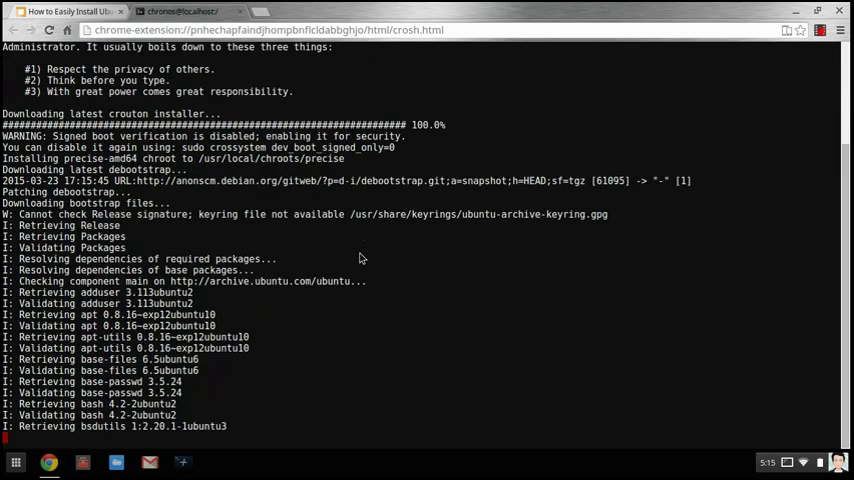
{"action": "scroll", "scroll_direction": "down", "scroll_amount": 3}
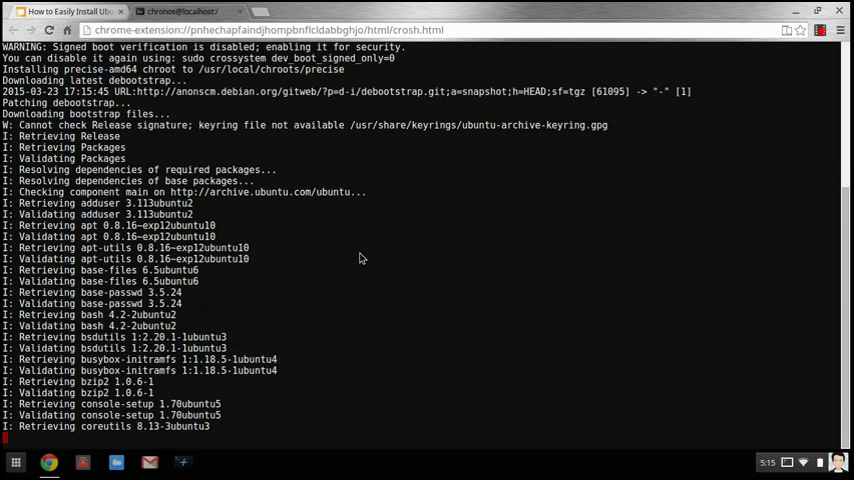
{"action": "scroll", "scroll_direction": "down", "scroll_amount": 3}
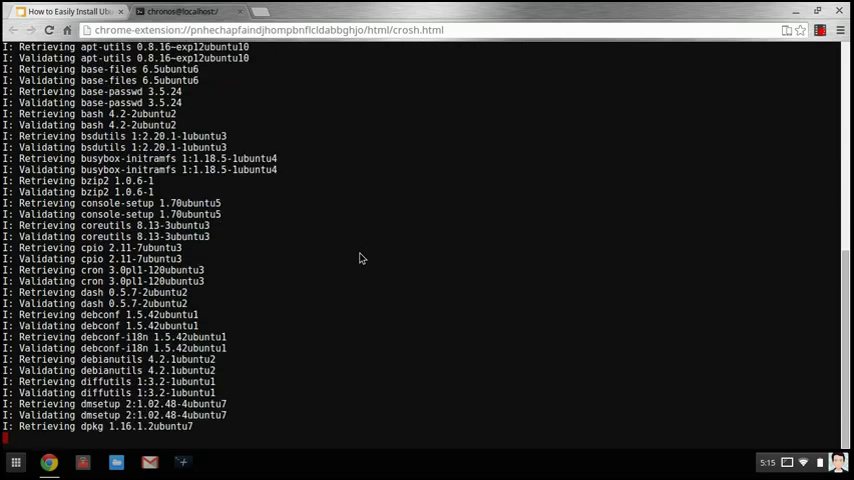
{"action": "key", "text": "ctrl+p"}
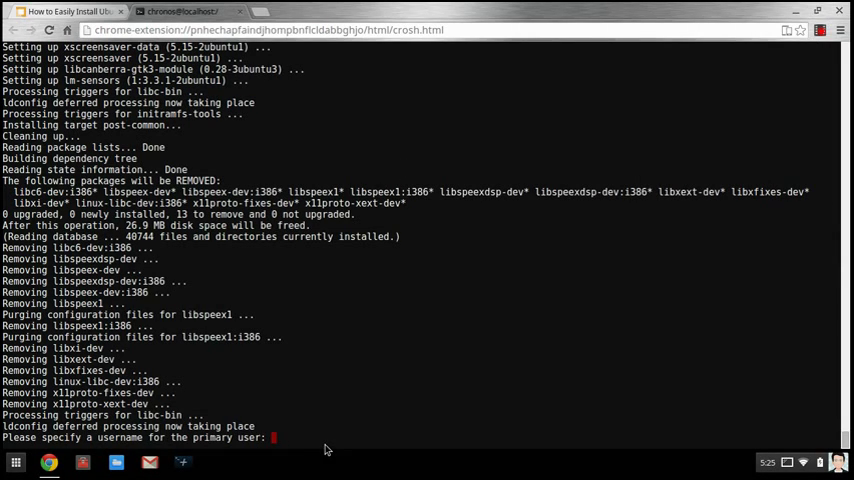
Step: Enter 'Technno' as the primary user's name and submit it
{"action": "type", "text": "Techn"}
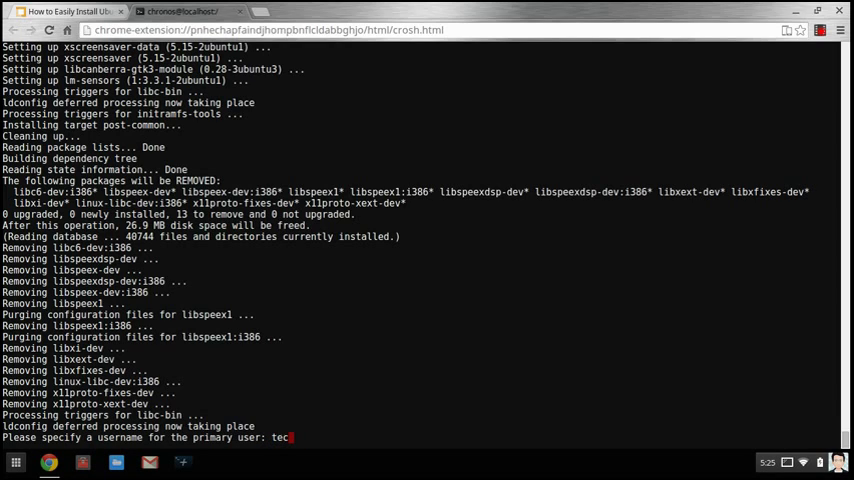
{"action": "type", "text": "hno"}
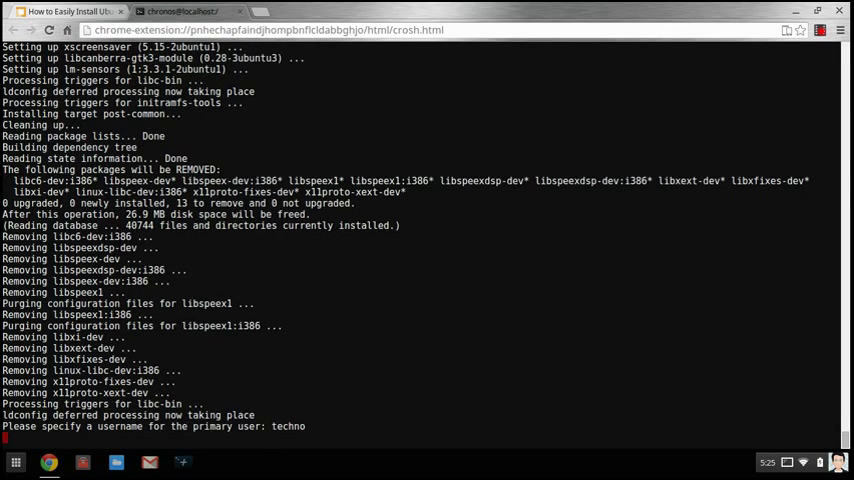
{"action": "key", "text": "Return"}
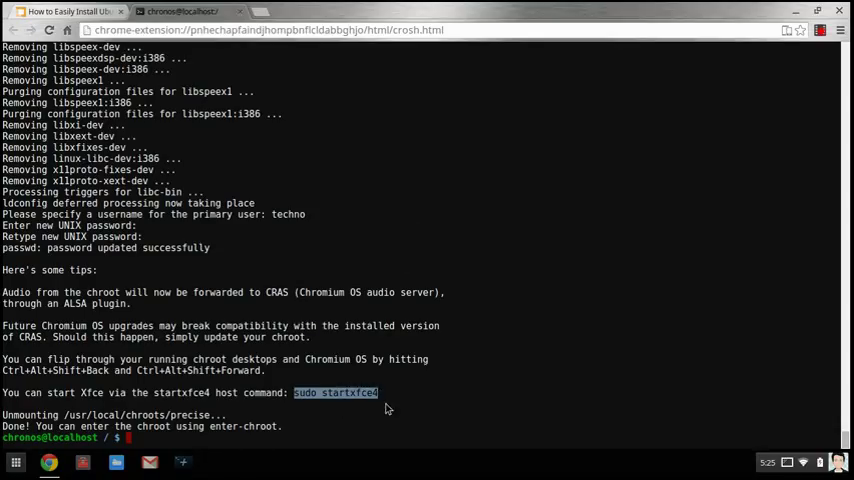
{"action": "mouse_move", "coordinate": [367, 418]}
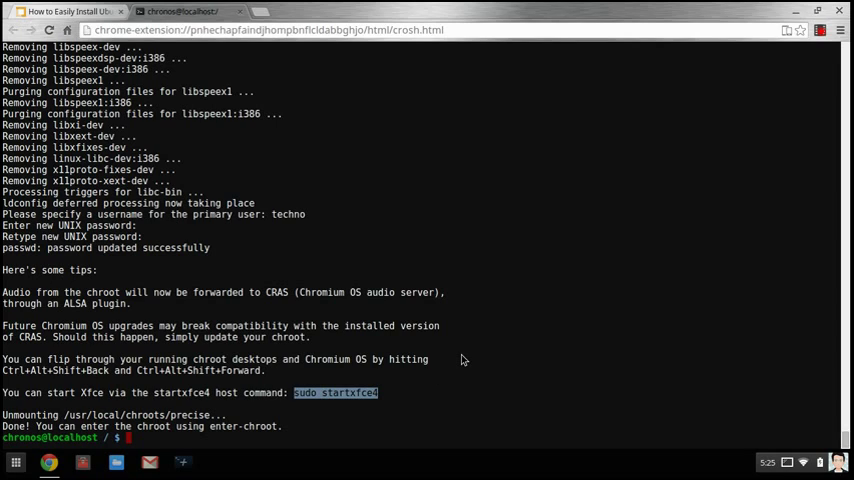
{"action": "mouse_move", "coordinate": [465, 296]}
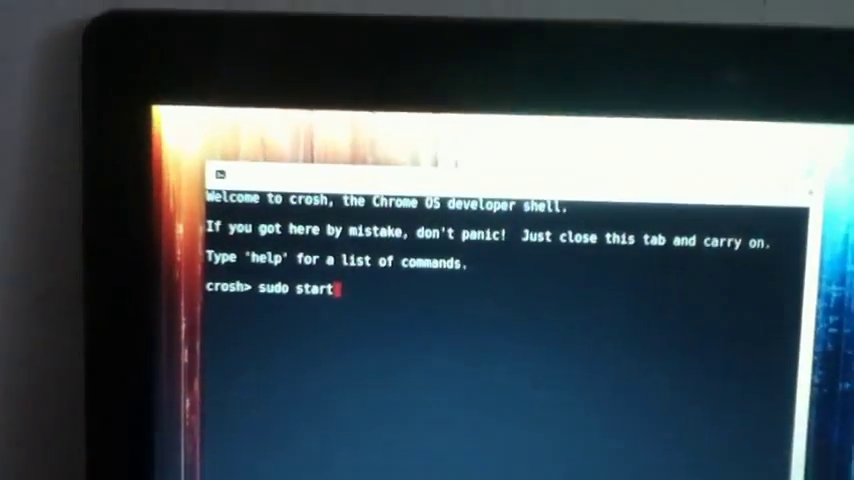
Step: Enter the developer shell and run 'sudo startxfce4' to launch the Xfce desktop
{"action": "type", "text": "xfce4"}
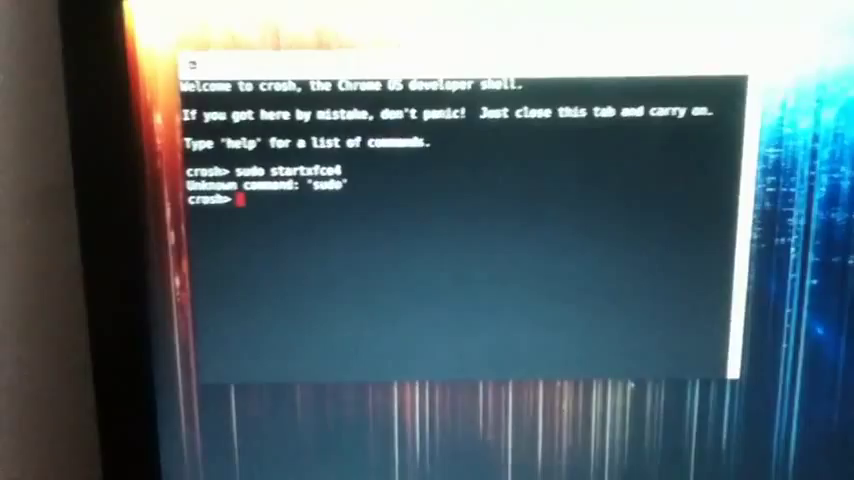
{"action": "type", "text": "shell"}
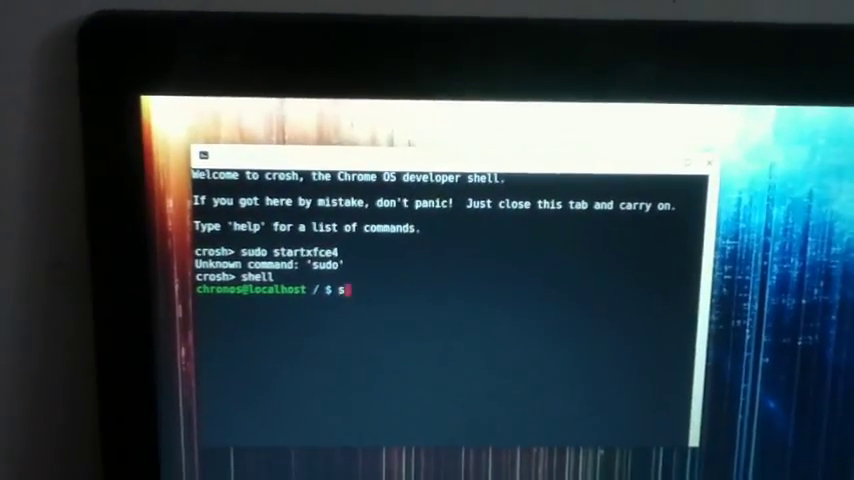
{"action": "type", "text": "udo start"}
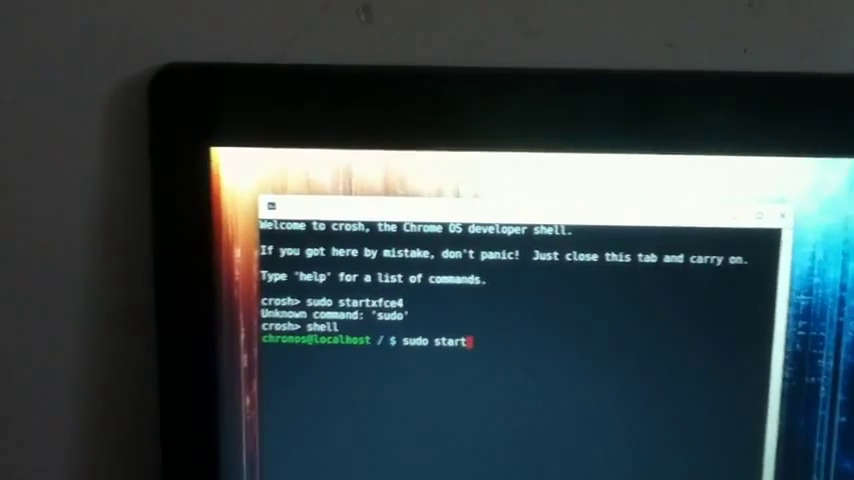
{"action": "type", "text": "xfce4"}
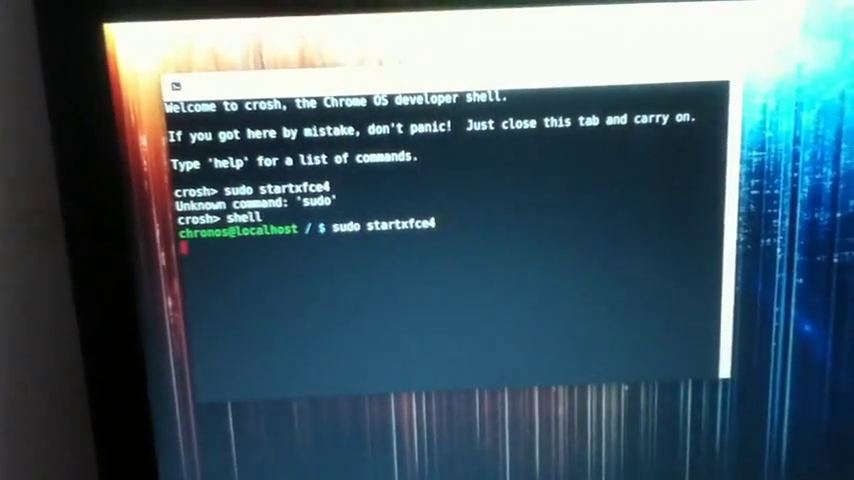
{"action": "key", "text": "Return"}
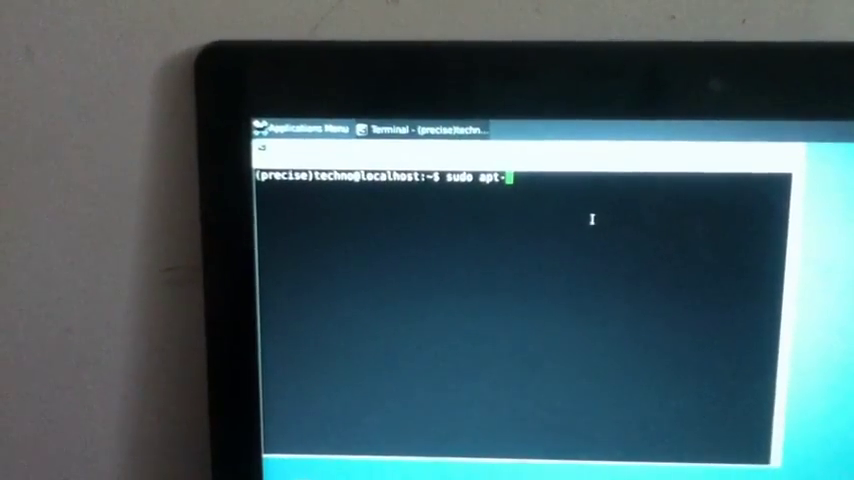
Step: Run 'sudo apt-get install software-center' and confirm with 'y' at the prompt
{"action": "type", "text": "get install software-center"}
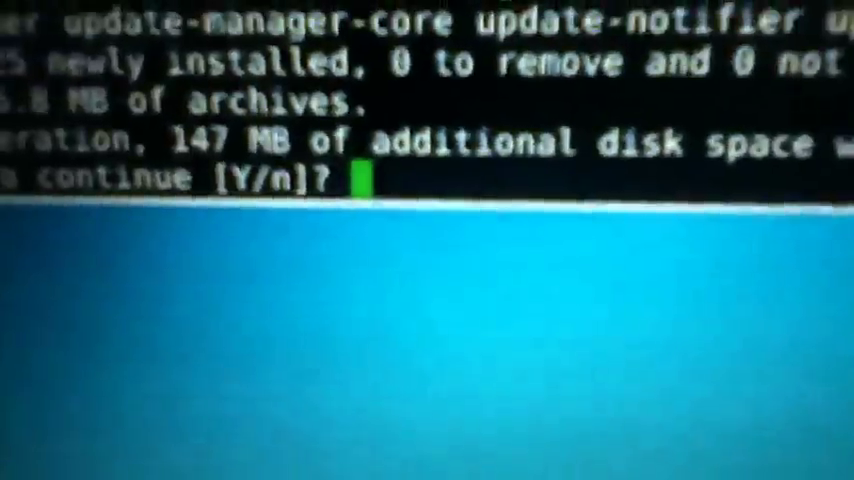
{"action": "type", "text": "y"}
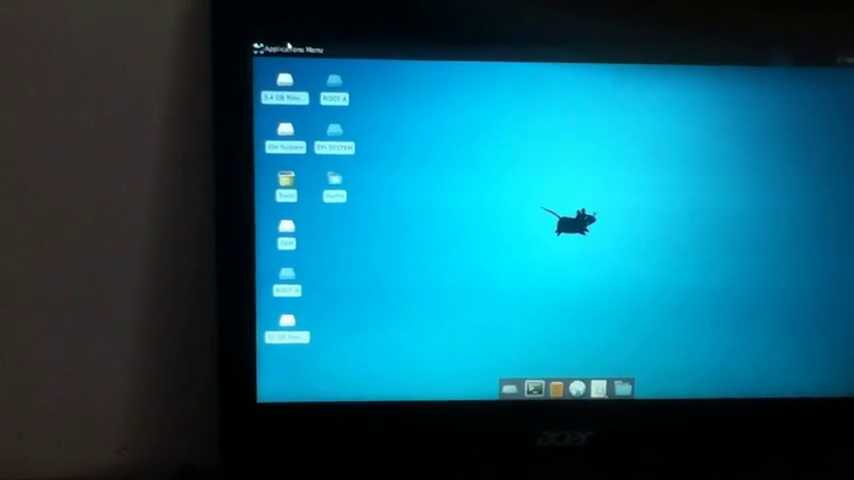
Step: Open the Applications Menu in the top panel of the Xfce desktop
{"action": "left_click", "coordinate": [288, 49]}
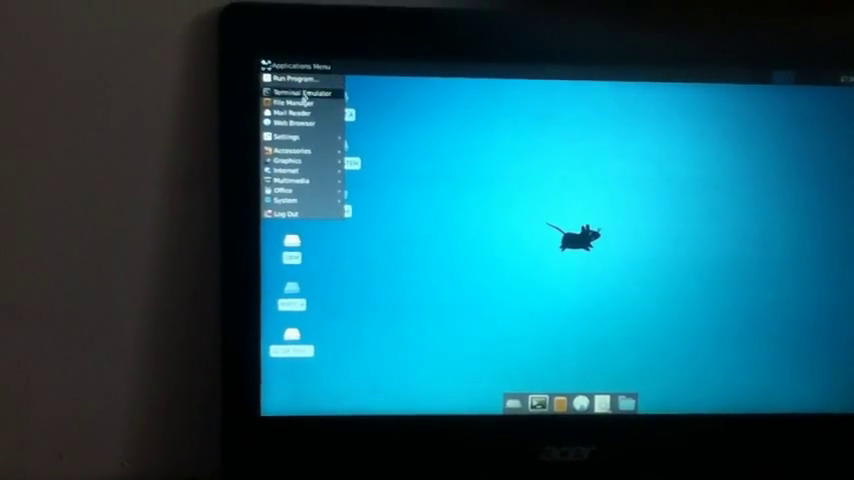